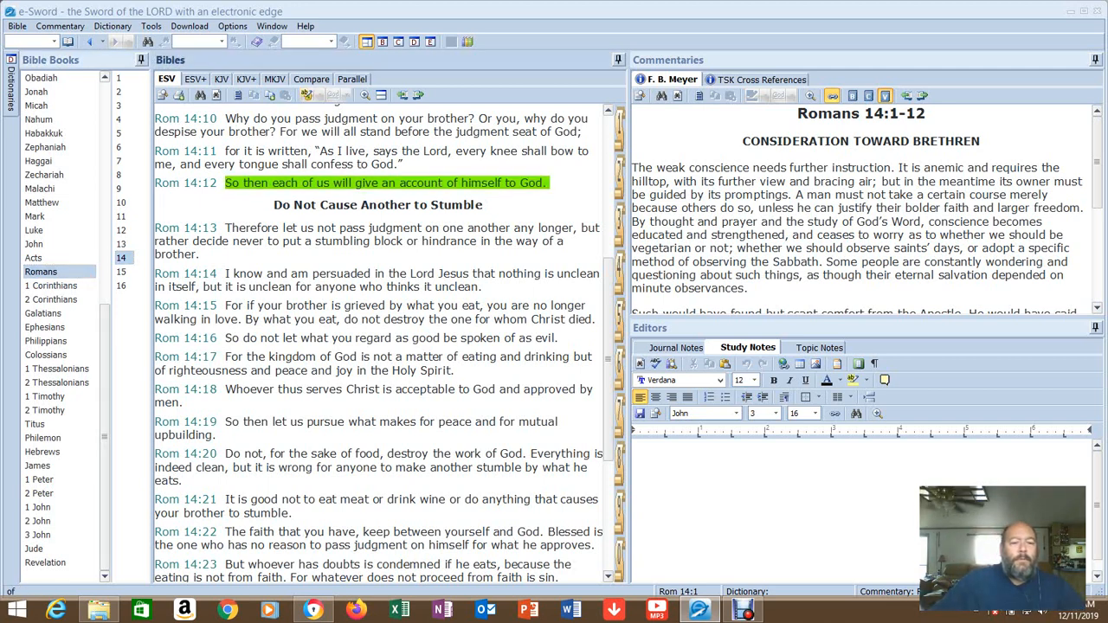
mouse_move(45, 355)
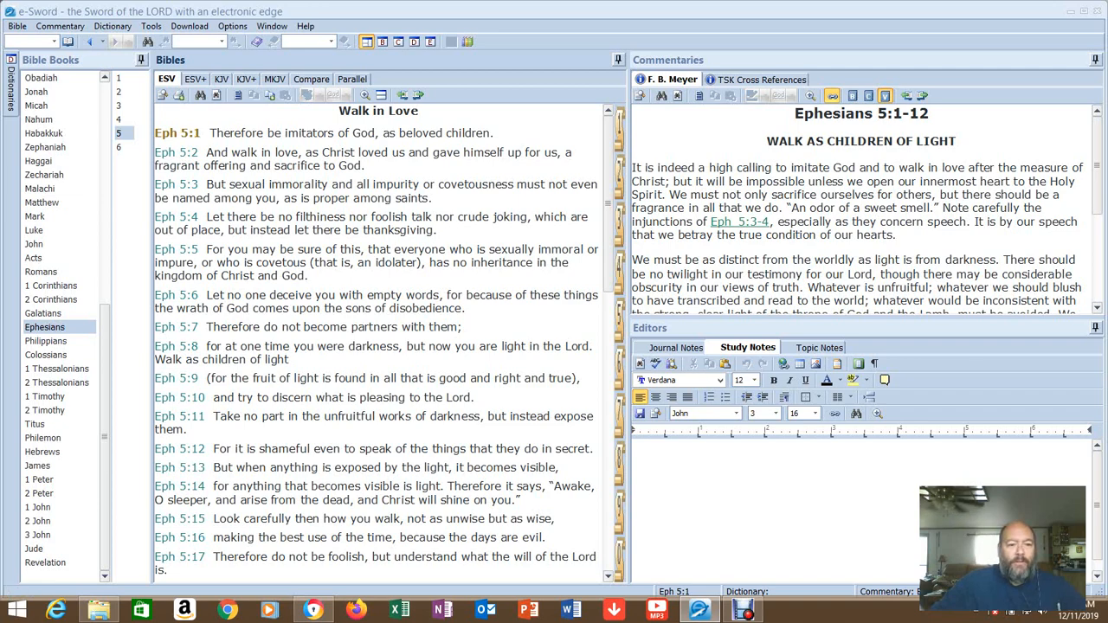
Step: Scroll down Ephesians 5 to the Wives and Husbands passage, verses 21-33
scroll("down", 3)
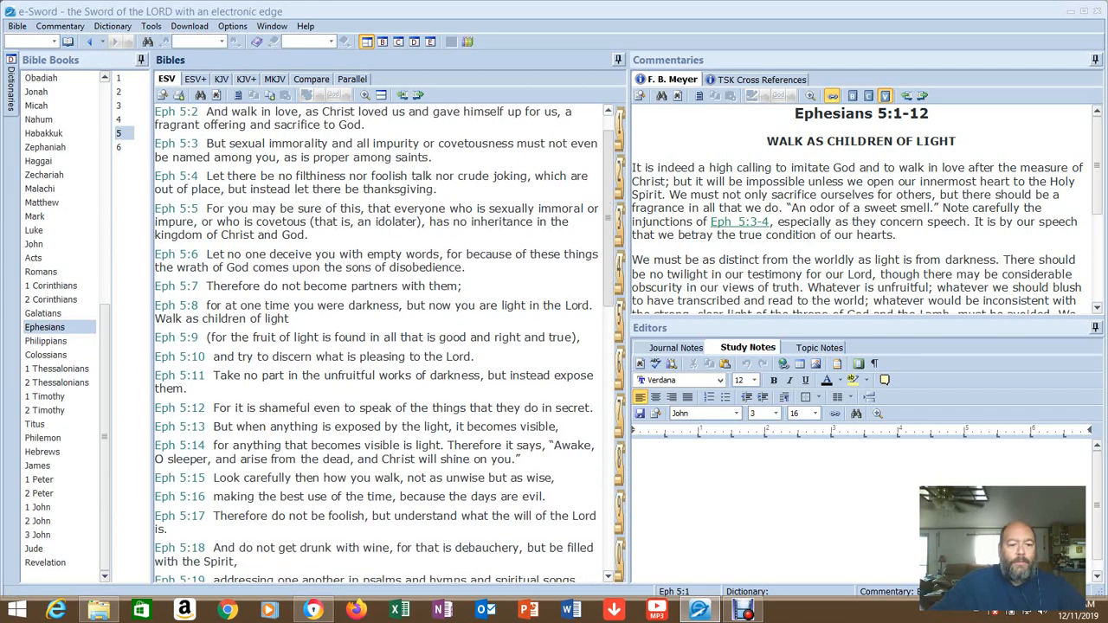
scroll("down", 3)
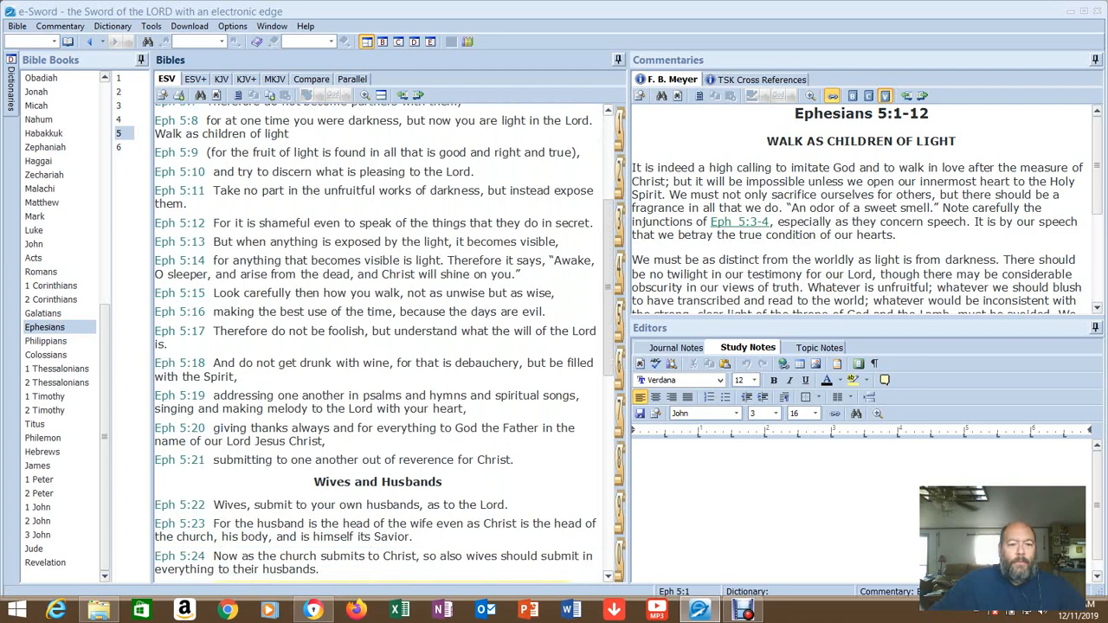
scroll("down", 3)
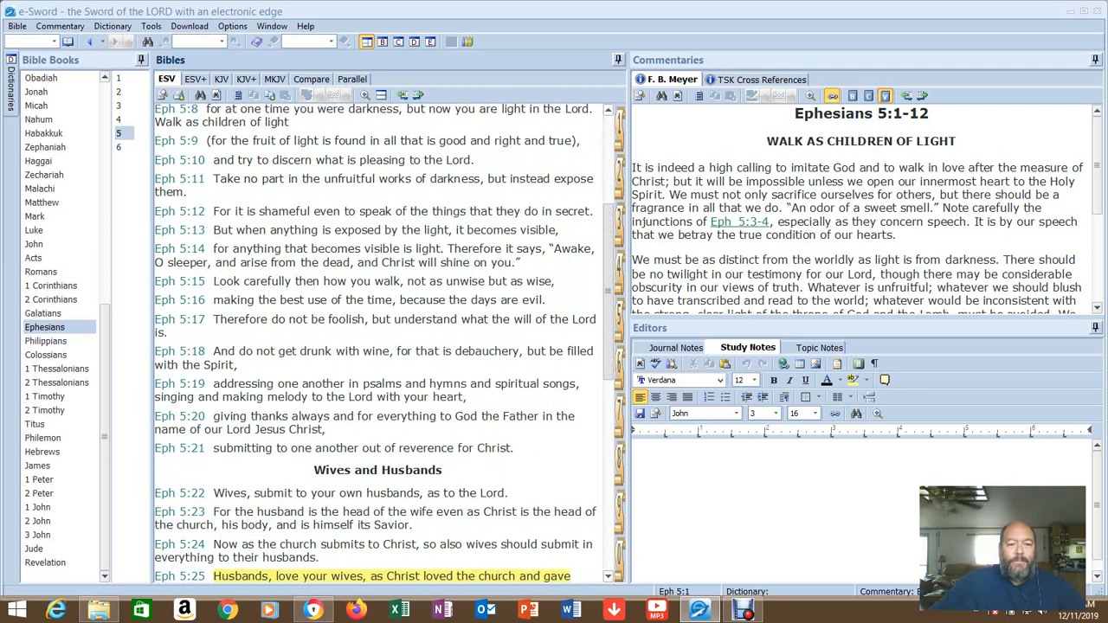
scroll("down", 3)
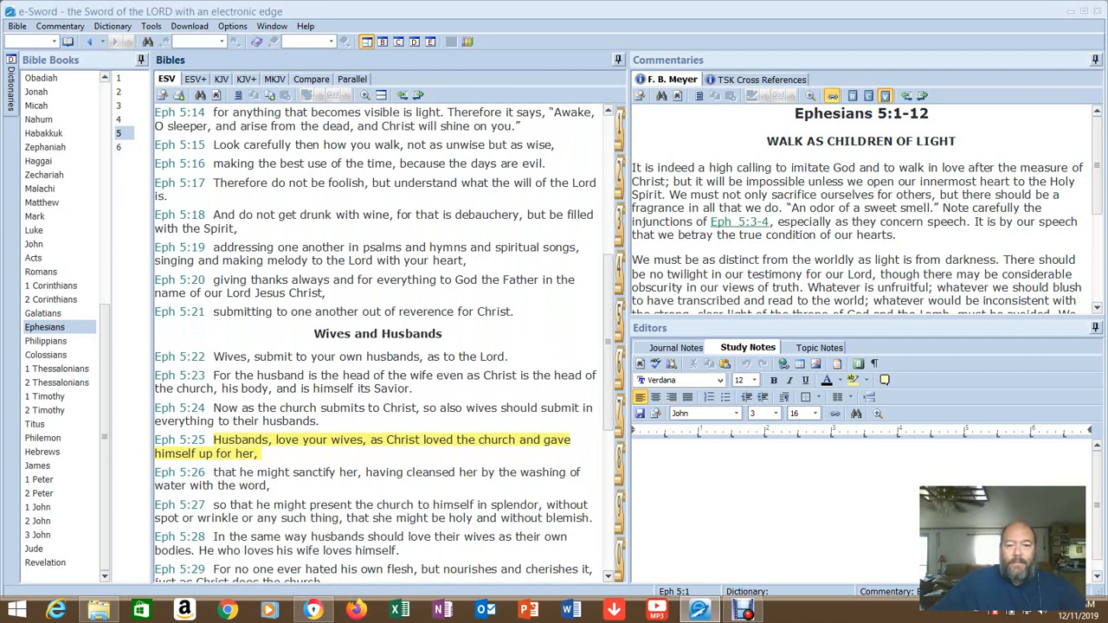
scroll("down", 3)
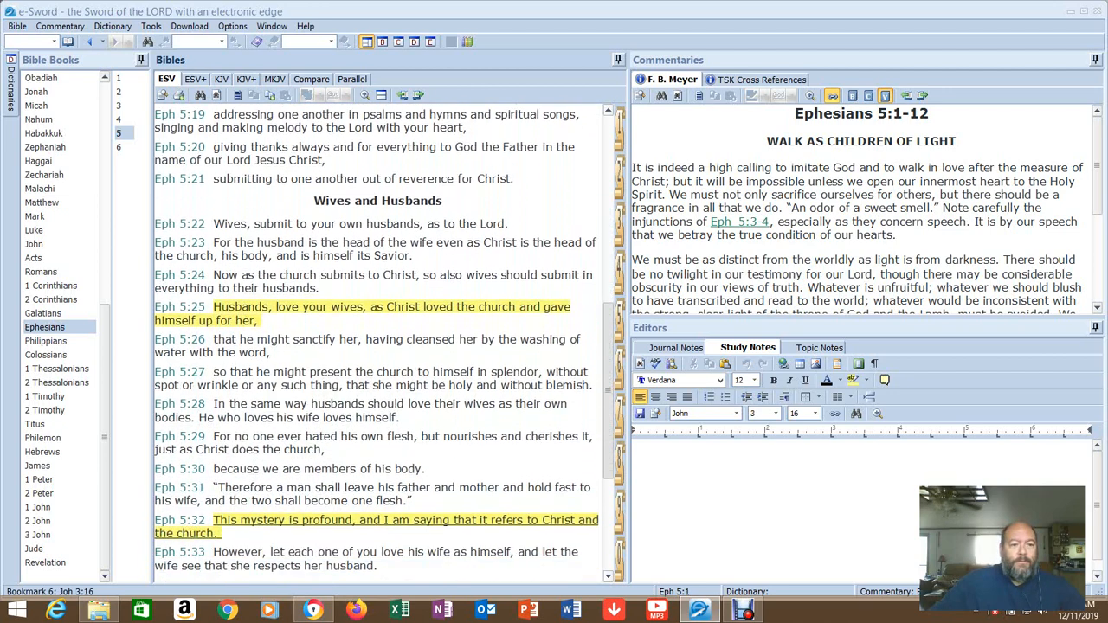
scroll("down", 3)
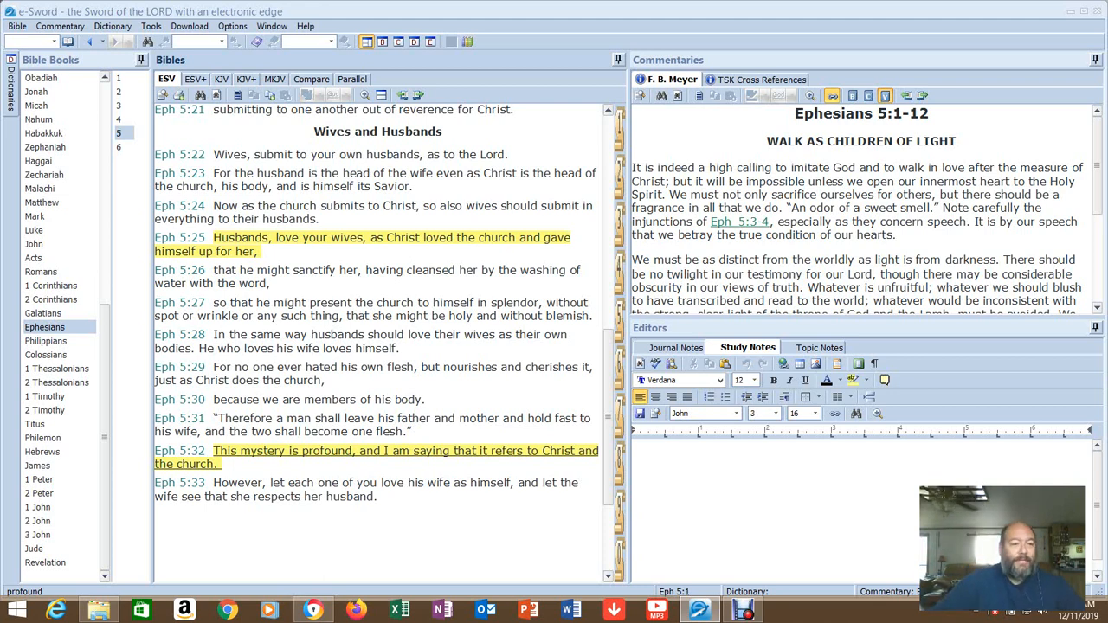
Step: Return to Romans 14 from the Bible Books list and scroll toward verses 13-23
left_click(41, 270)
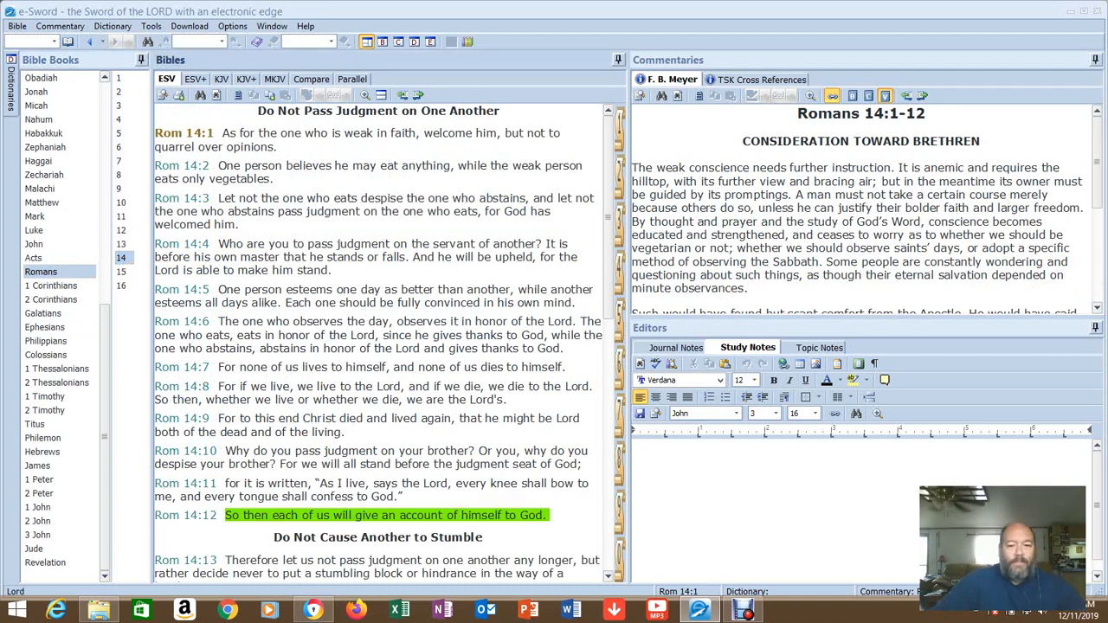
scroll("down", 3)
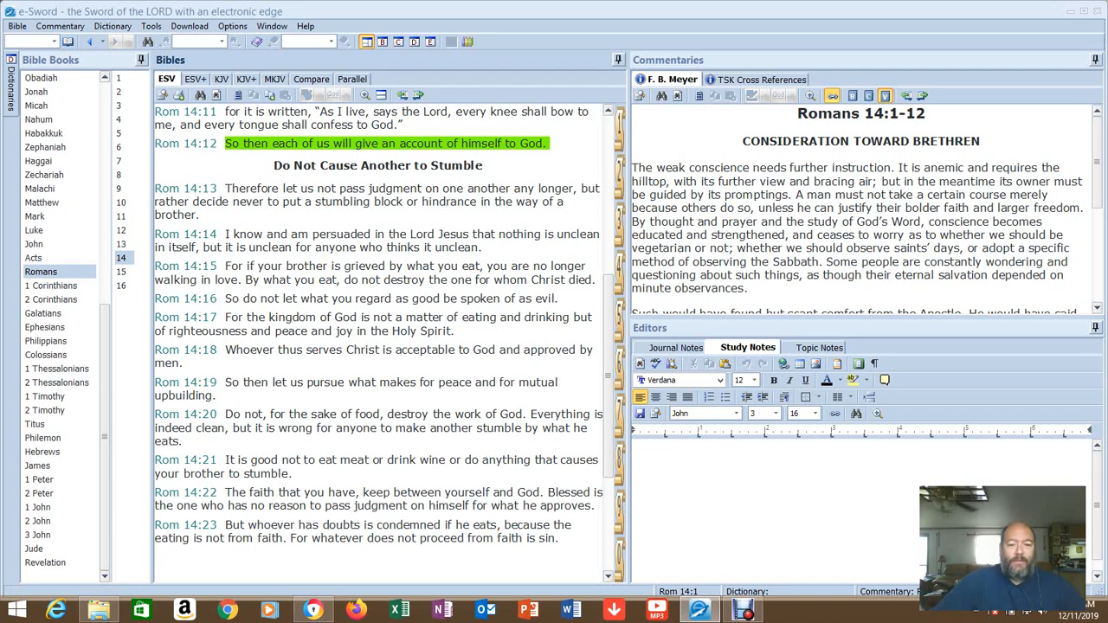
scroll("down", 3)
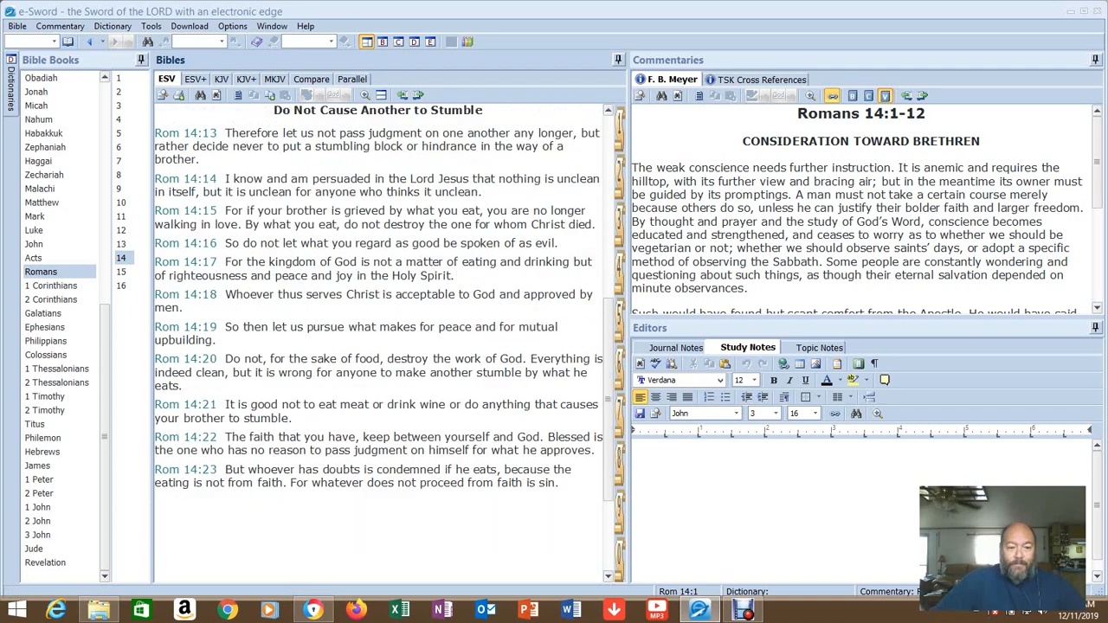
Step: Scroll through Romans 14 in the ESV tab, reviewing the green-highlighted verse 12
scroll("down", 3)
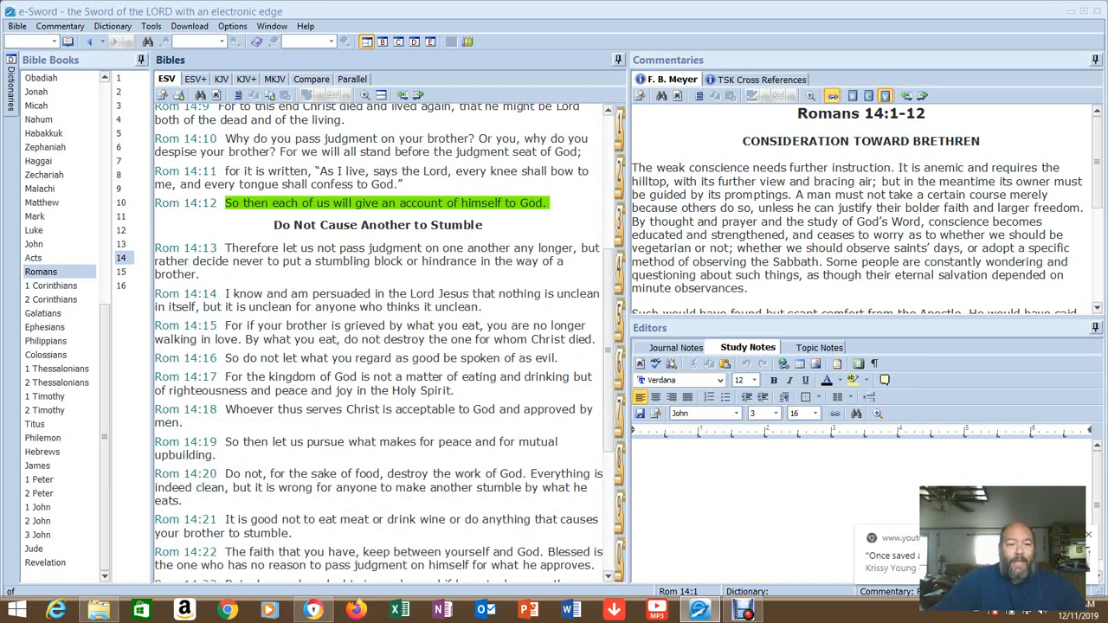
scroll("down", 3)
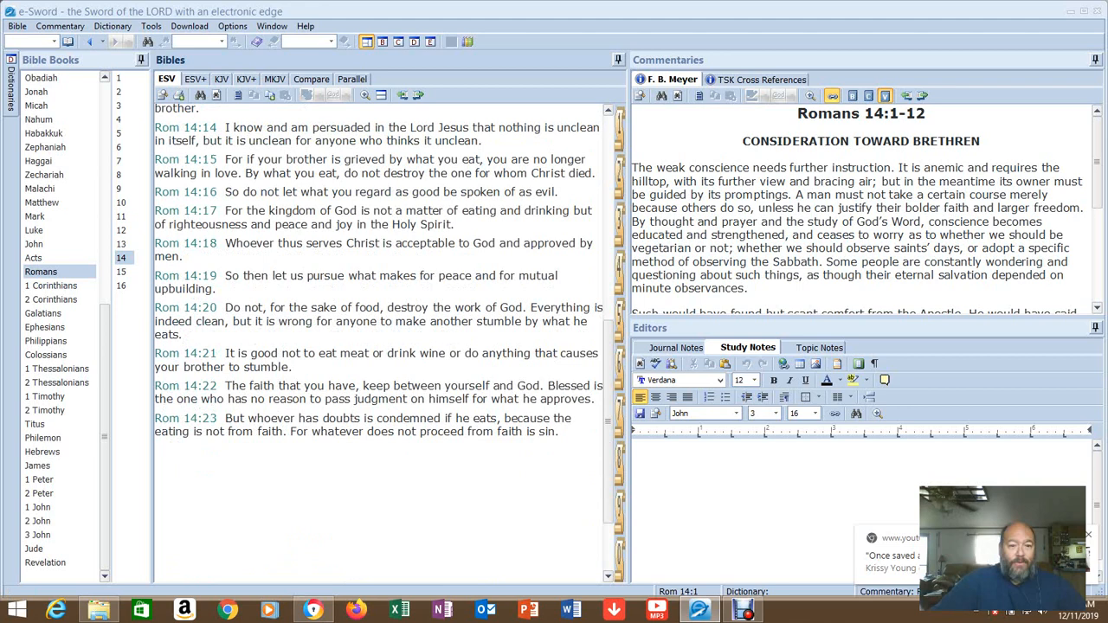
scroll("down", 3)
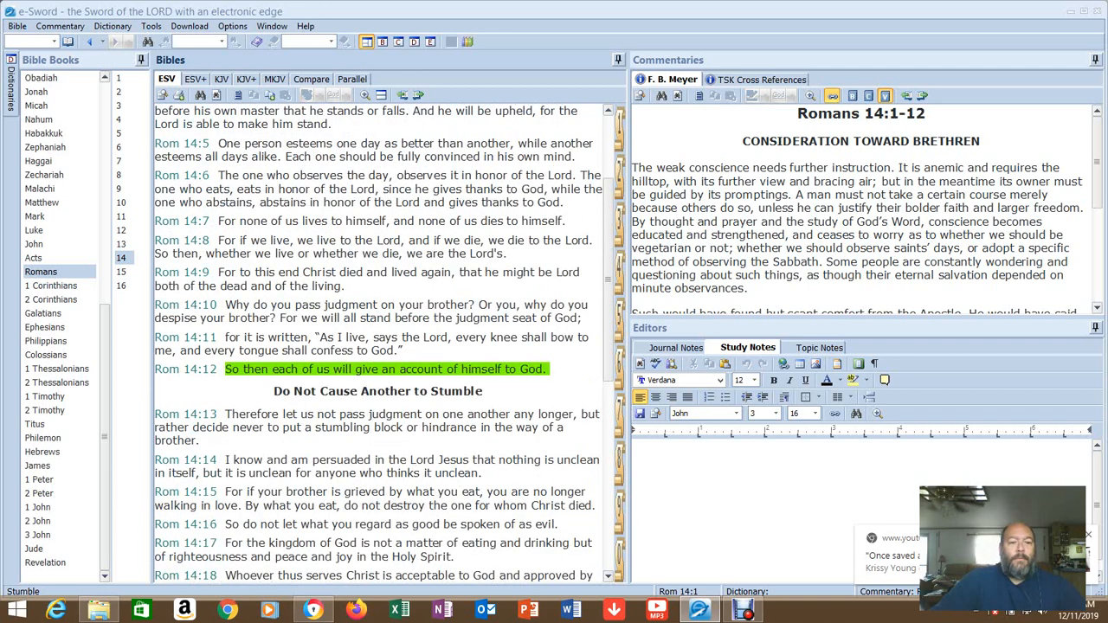
scroll("up", 3)
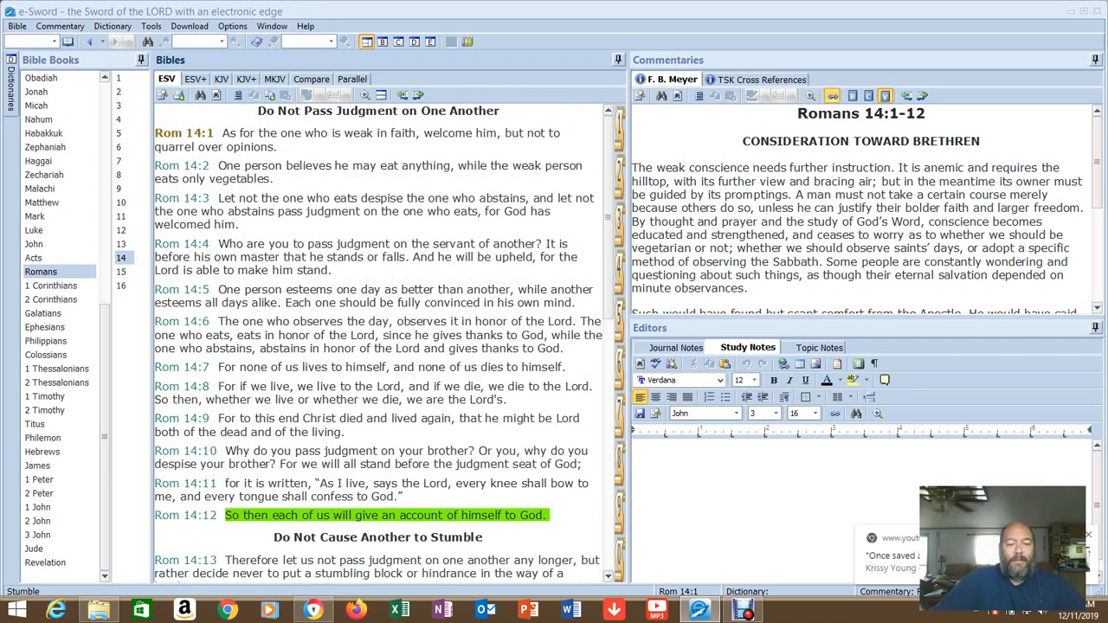
scroll("down", 3)
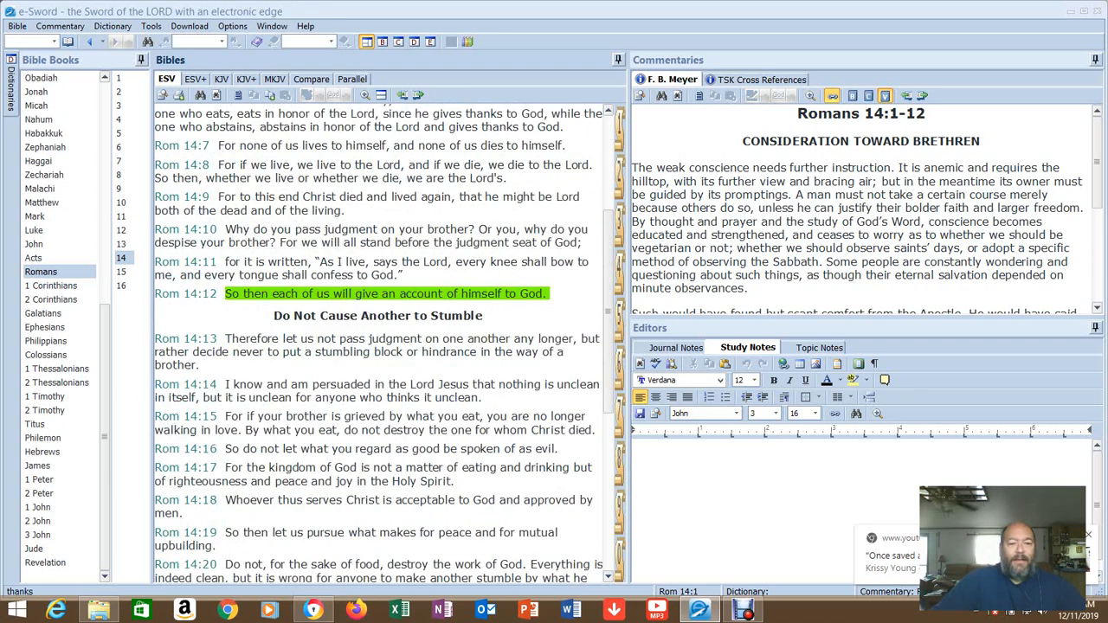
scroll("down", 3)
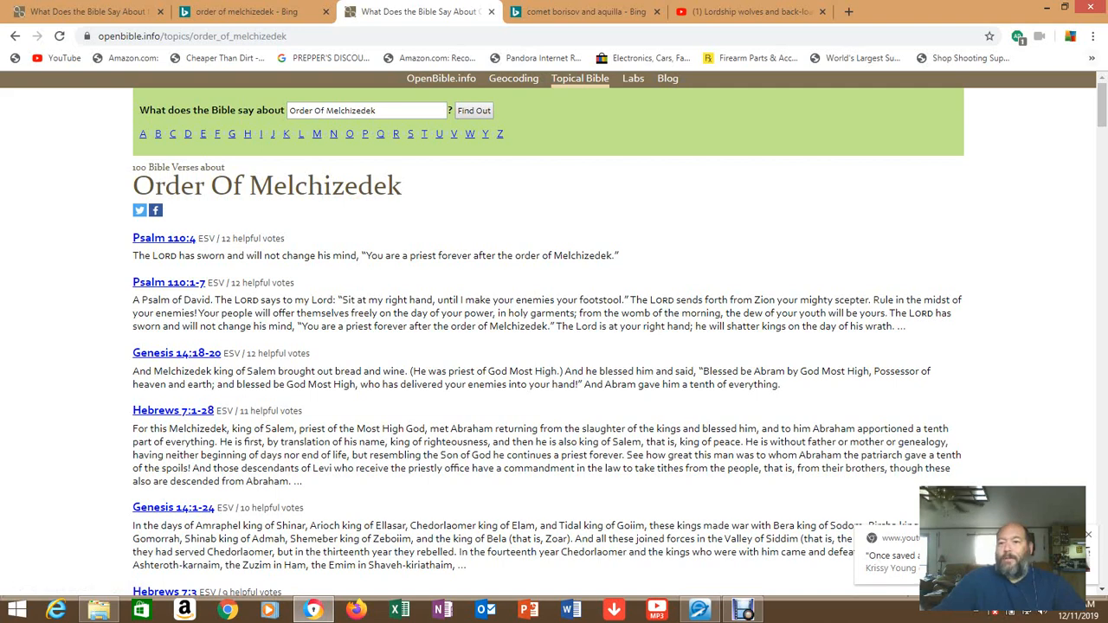
Step: Switch to the OpenBible.info Melchizedek topic page and scroll down to the Hebrews 7 and 5 verses
left_click(1082, 59)
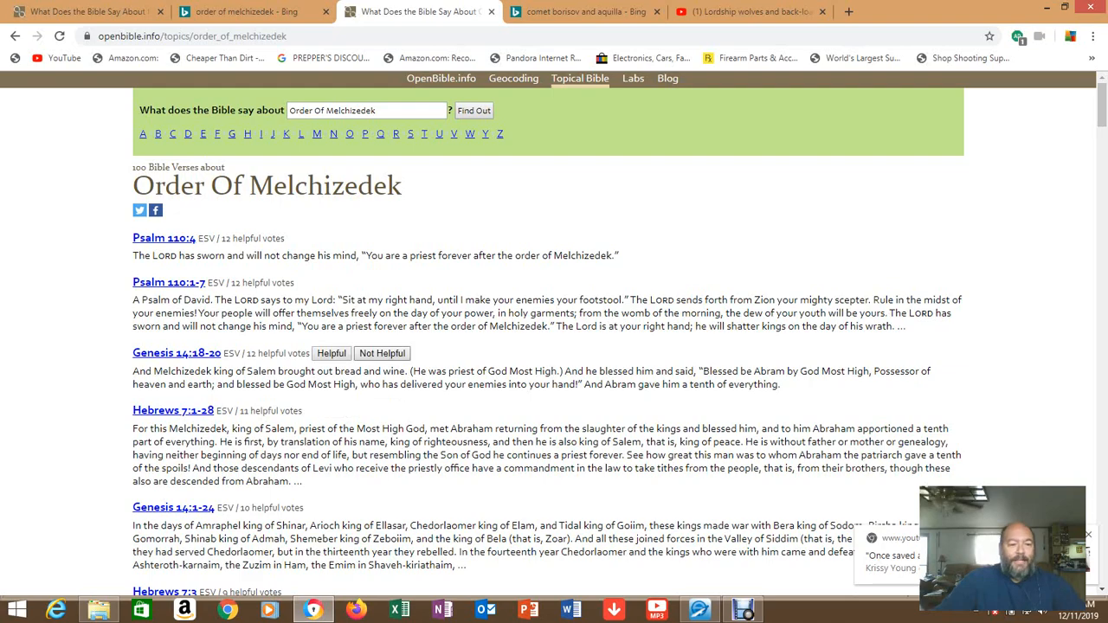
scroll("down", 3)
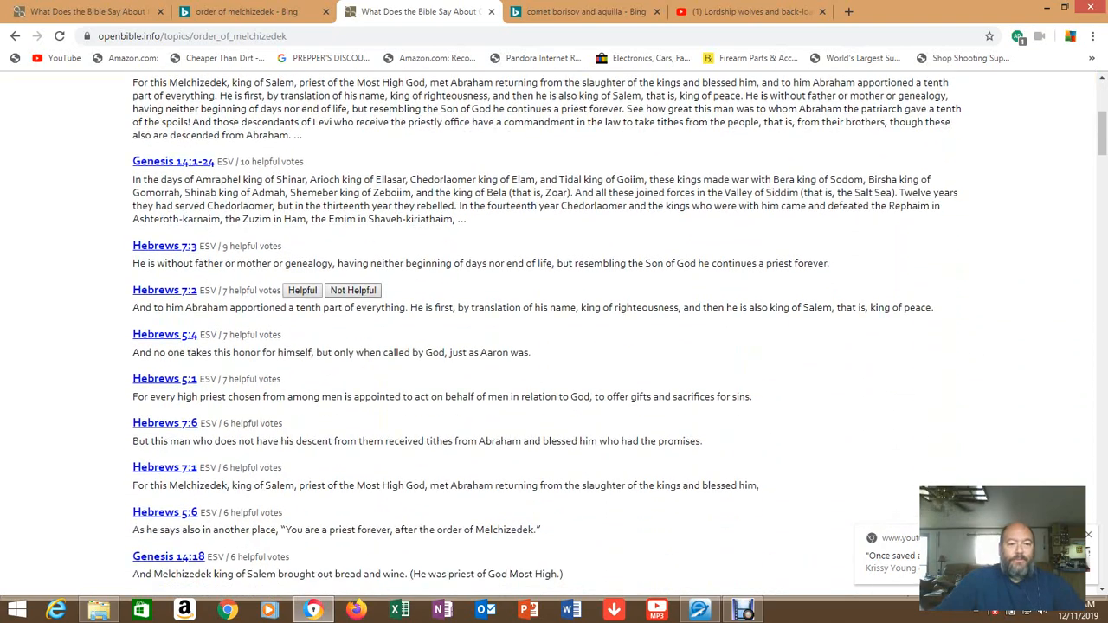
scroll("down", 3)
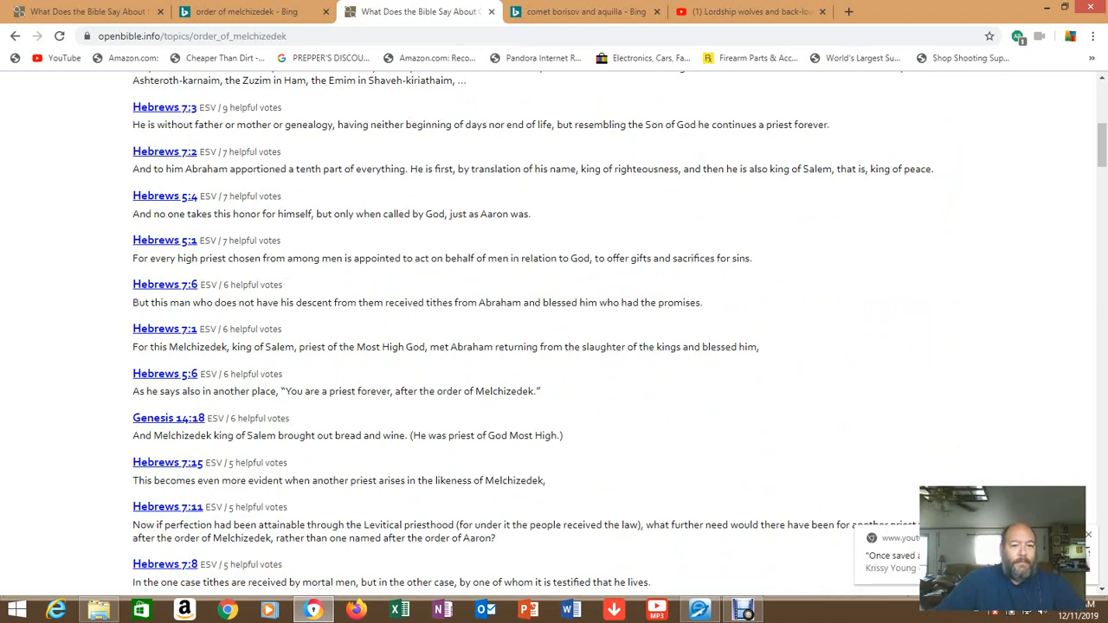
scroll("down", 3)
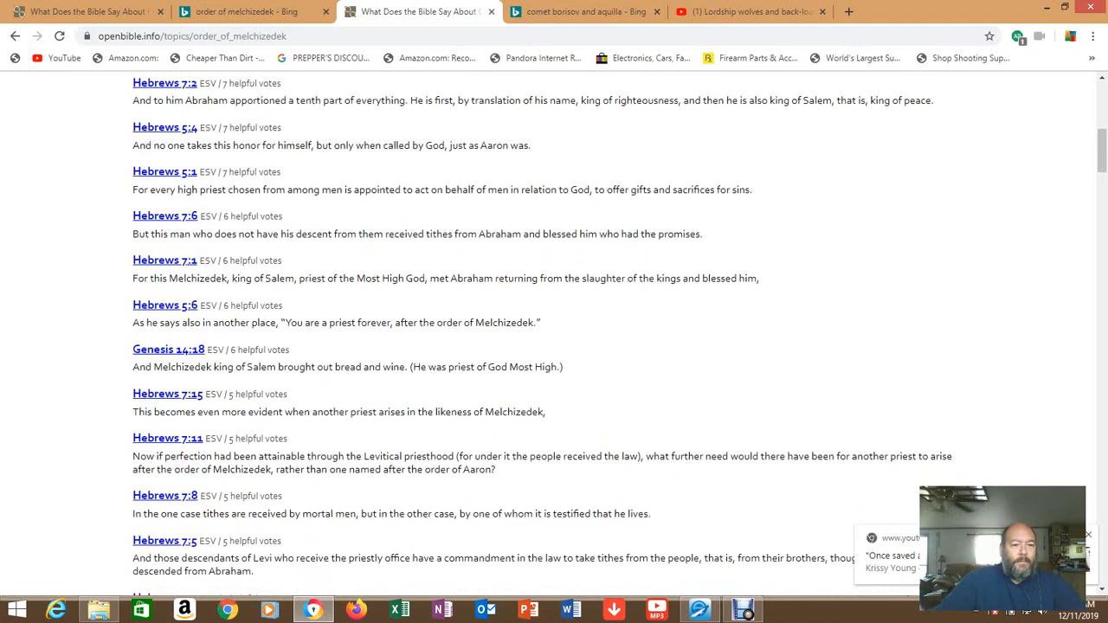
scroll("down", 3)
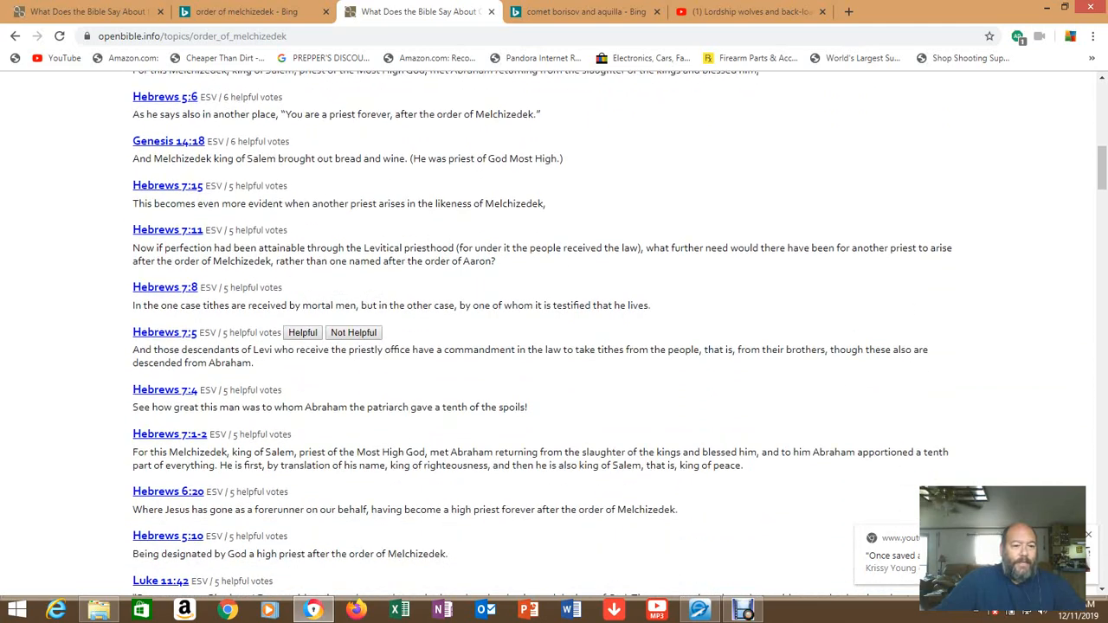
scroll("down", 3)
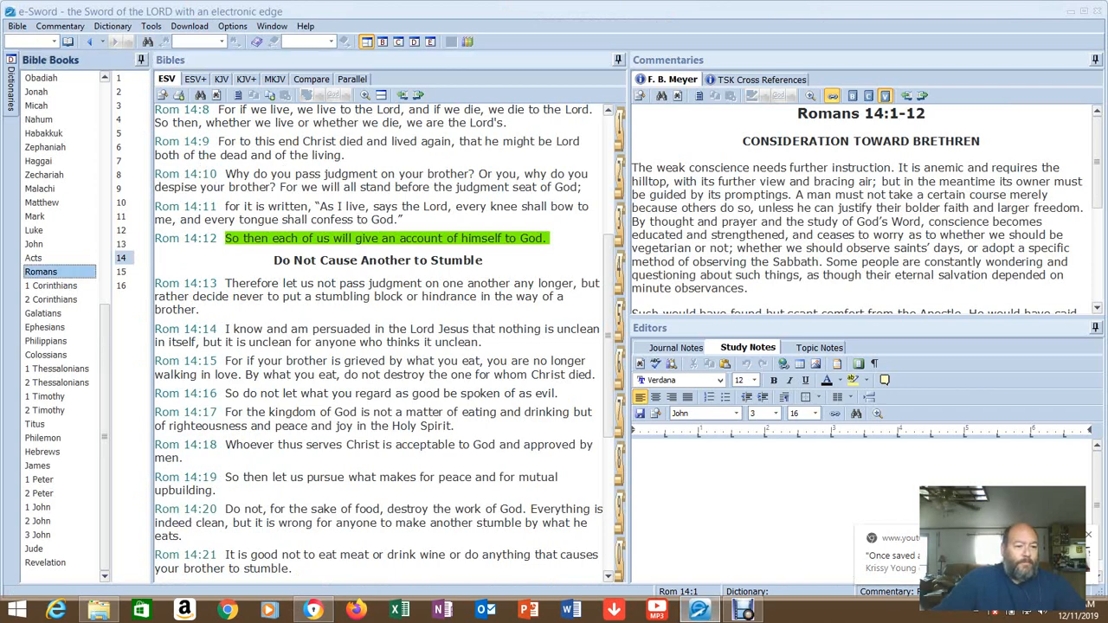
Step: Select Hebrews in the Bible Books list and scroll through Hebrews 6
left_click(41, 450)
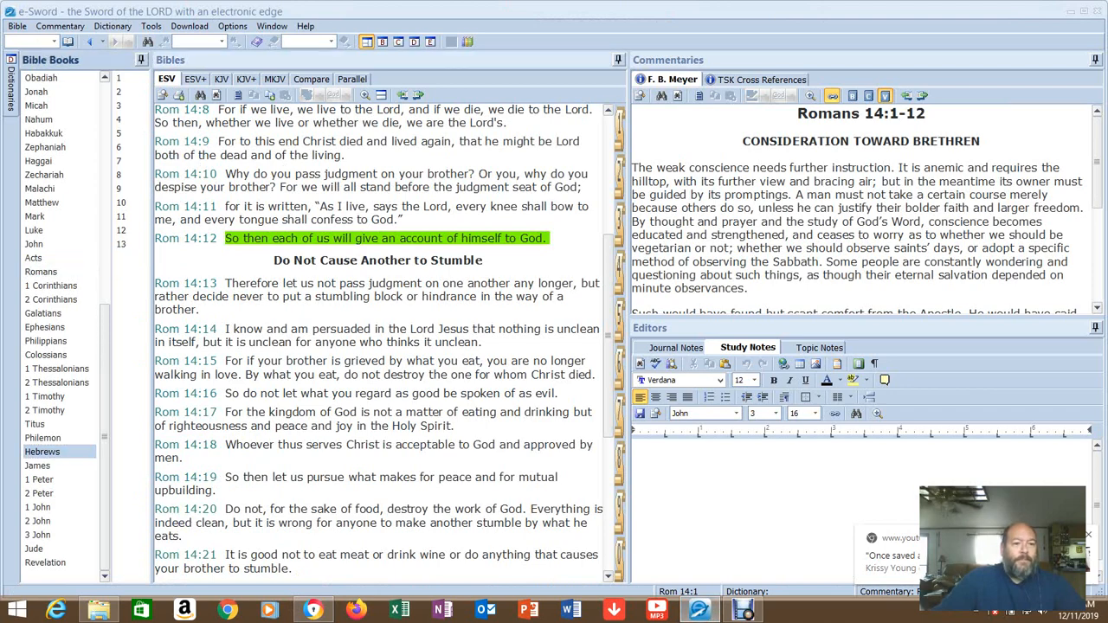
left_click(41, 452)
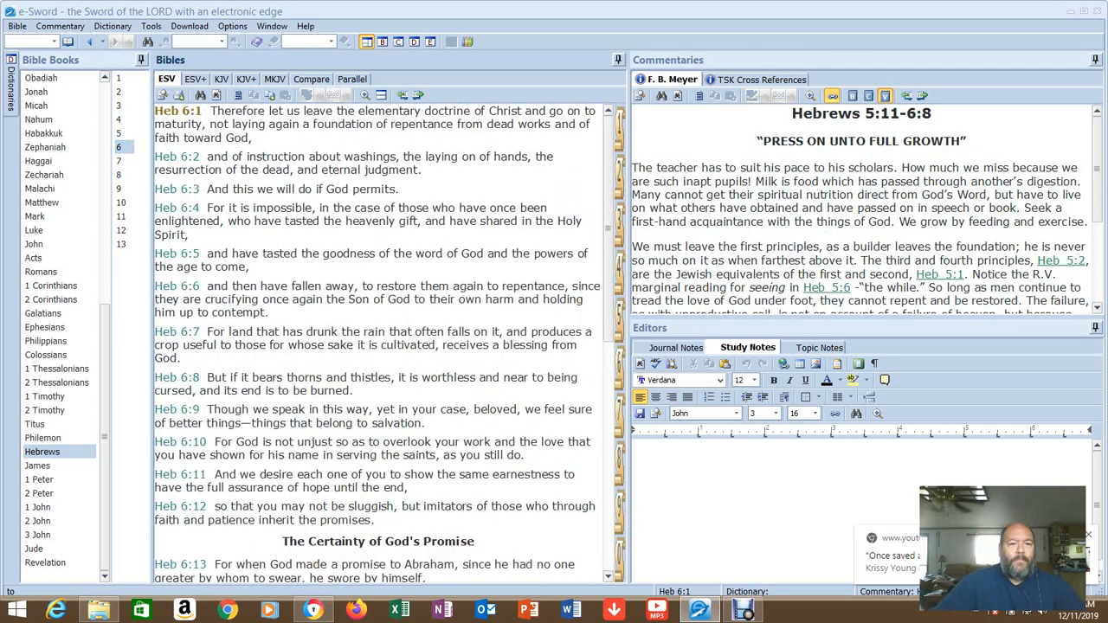
scroll("down", 3)
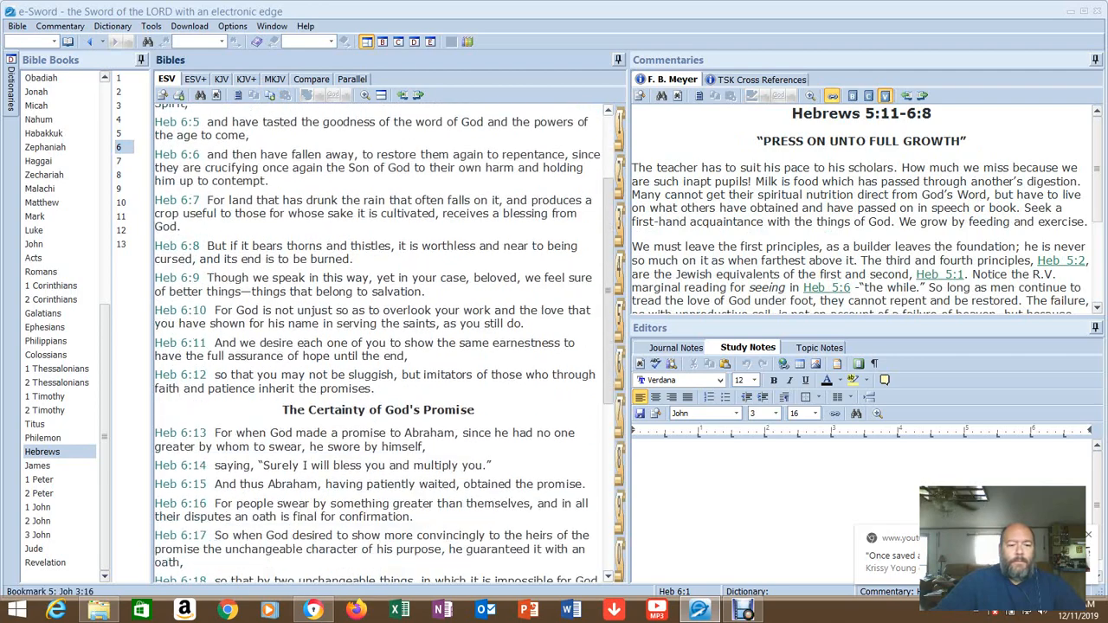
scroll("up", 3)
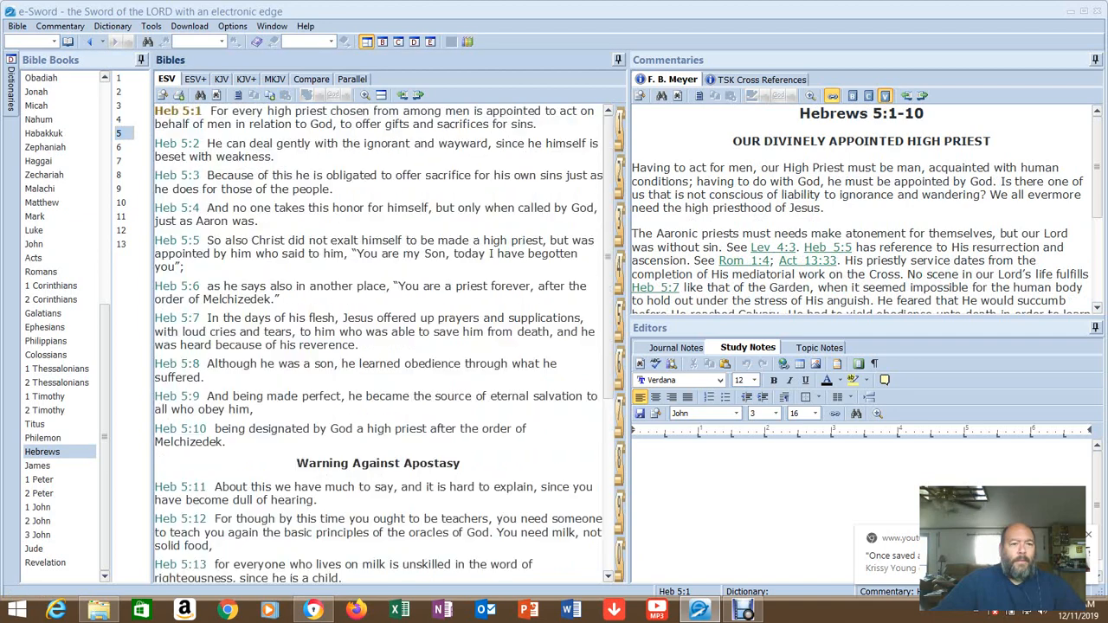
Step: Browse Hebrews chapters 5, 7 and 12 from the chapter list
left_click(118, 119)
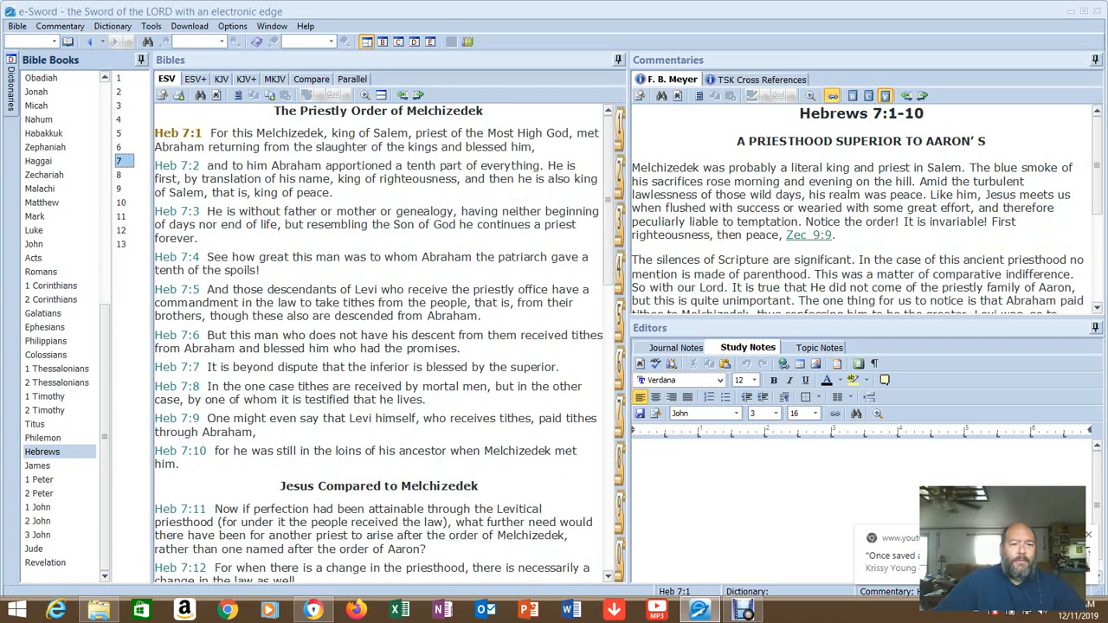
left_click(119, 175)
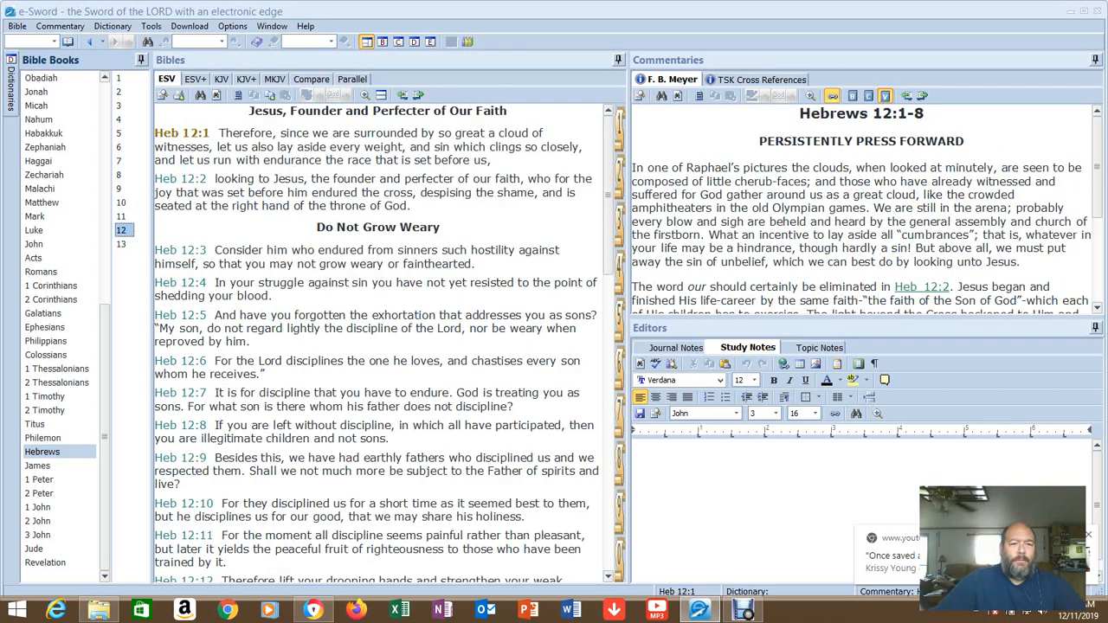
left_click(121, 243)
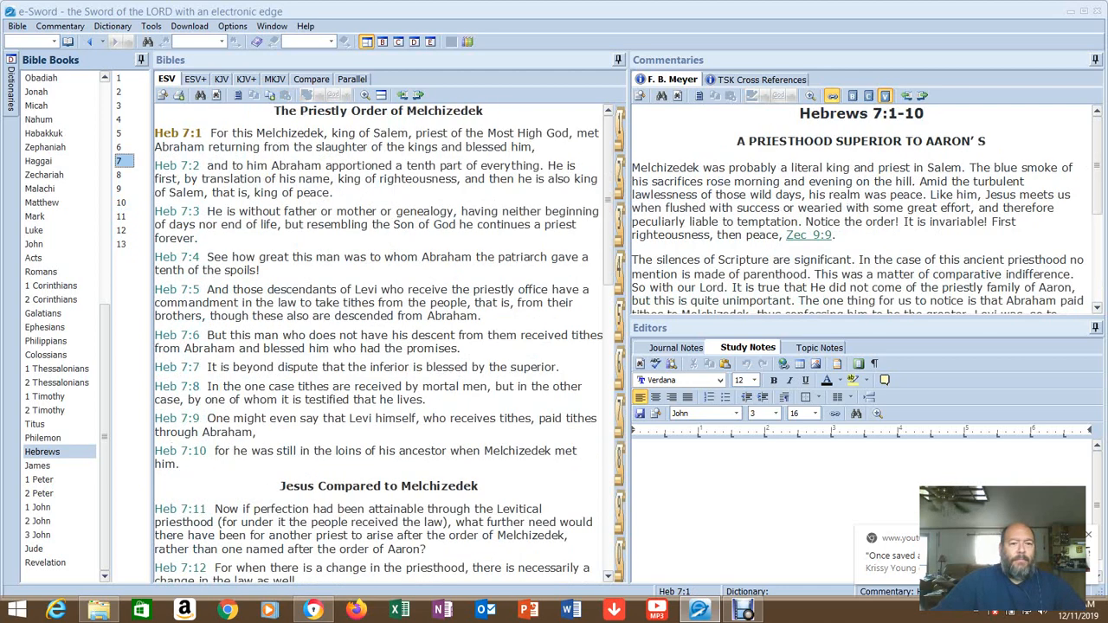
Step: Return to Hebrews 5 beside Meyer's commentary on Hebrews 5:1-10
left_click(120, 146)
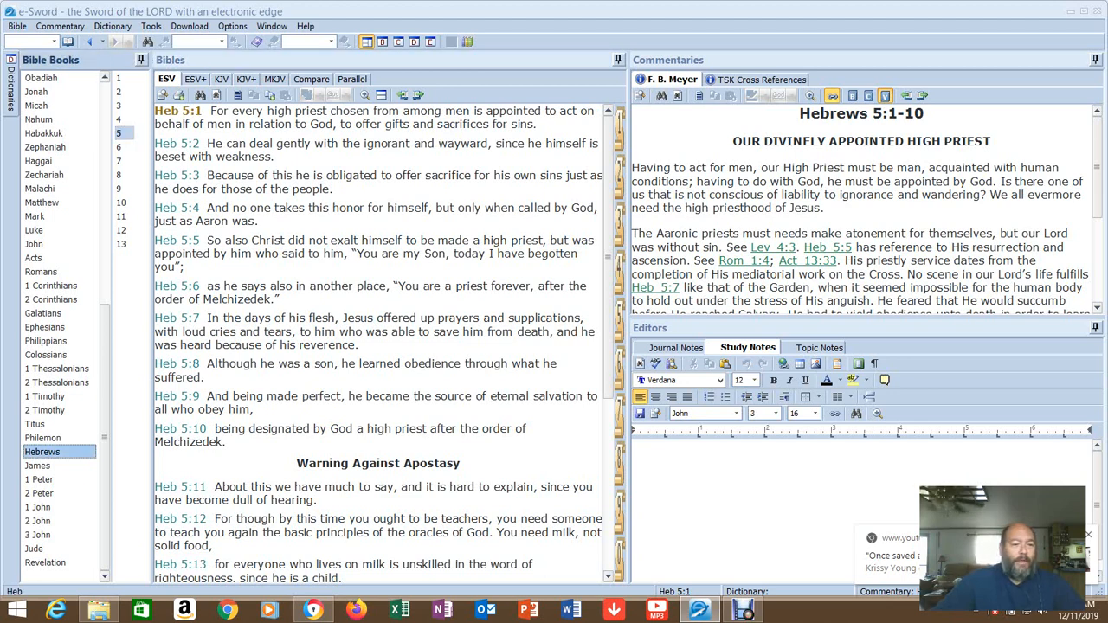
mouse_move(49, 297)
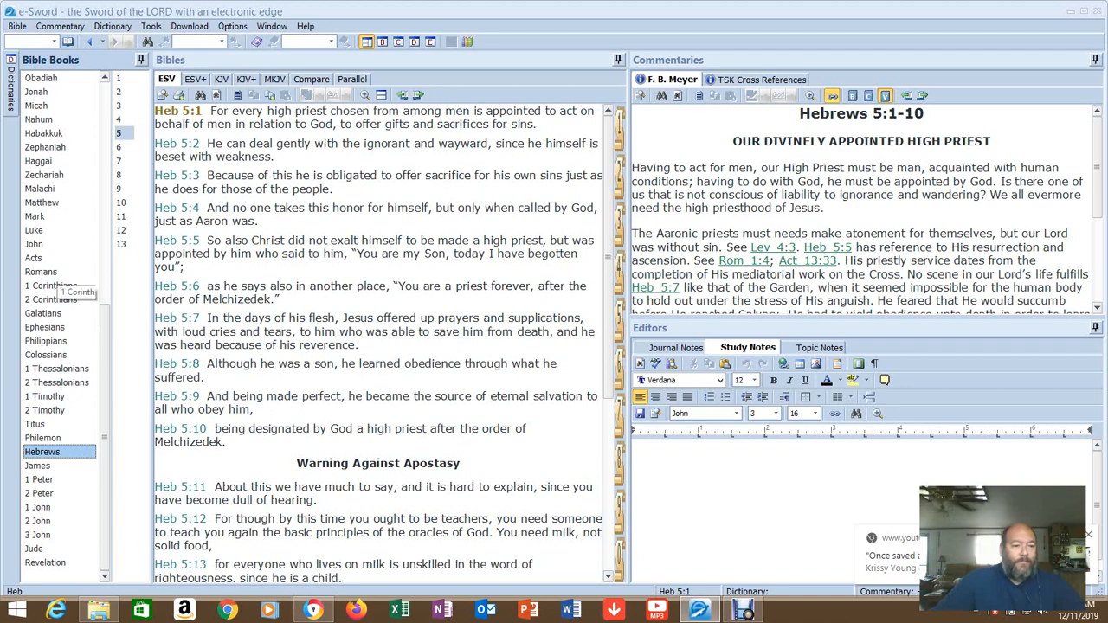
Step: Jump back to Romans 14 with verse 12 highlighted and scroll down through the passage
left_click(41, 270)
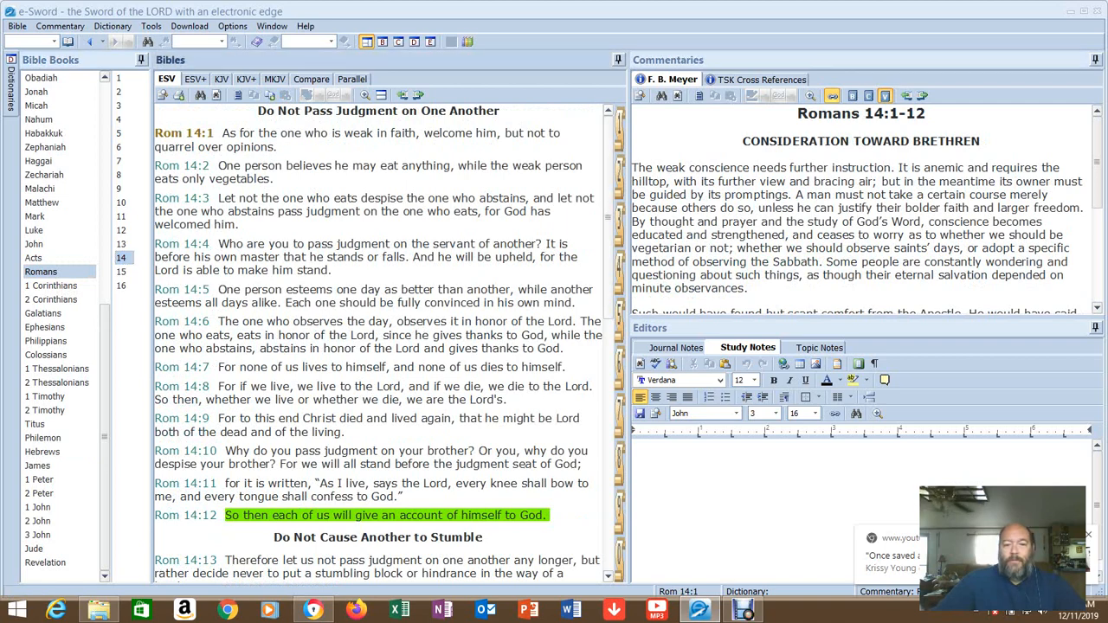
scroll("down", 3)
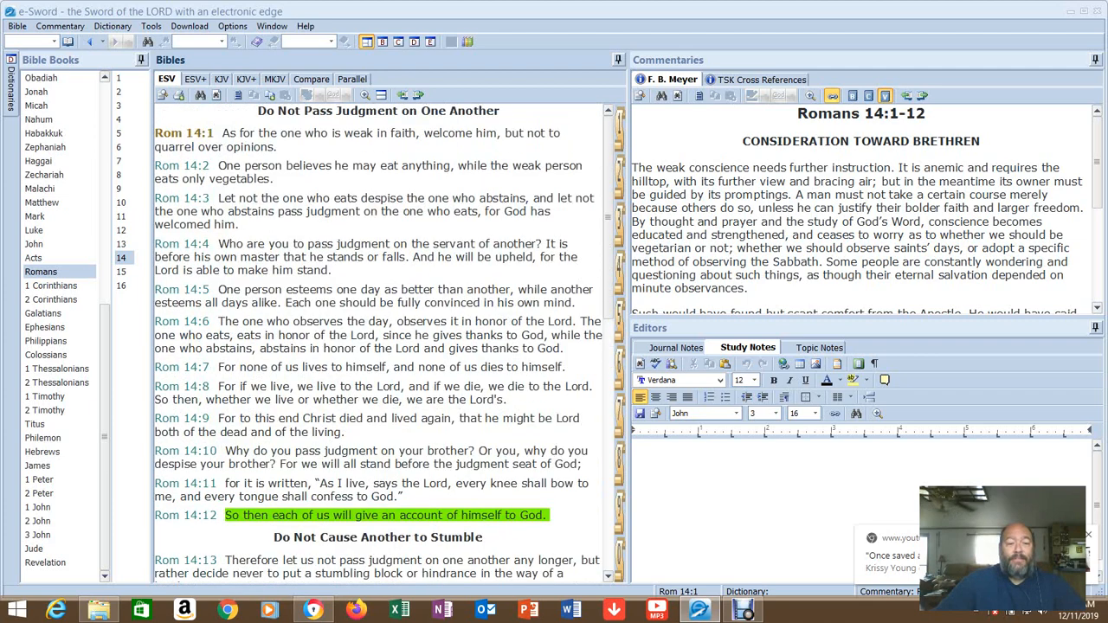
scroll("down", 3)
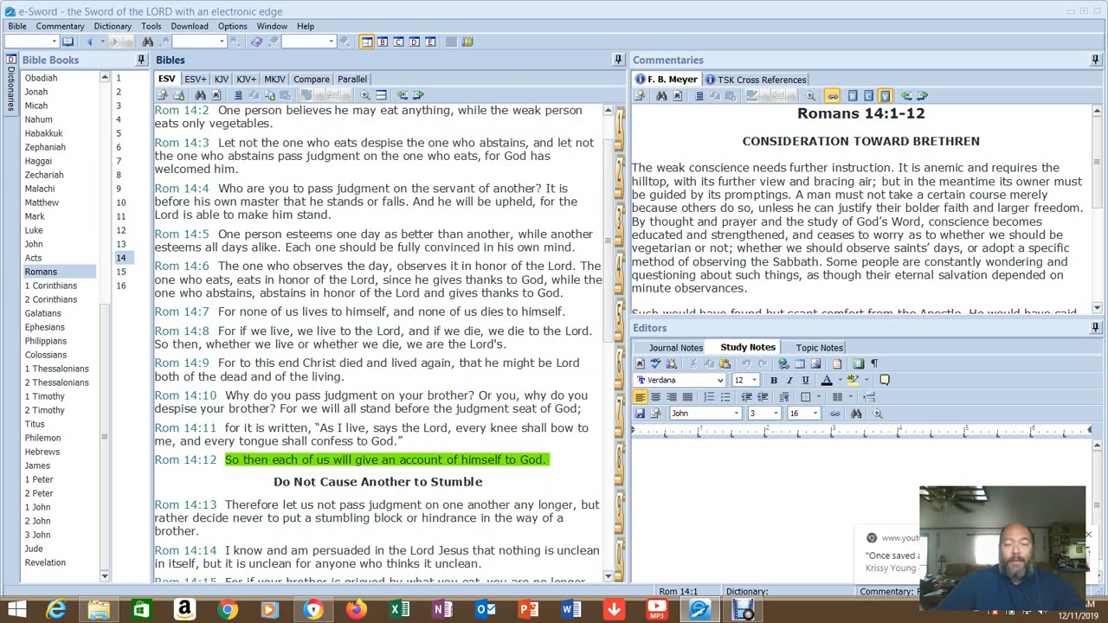